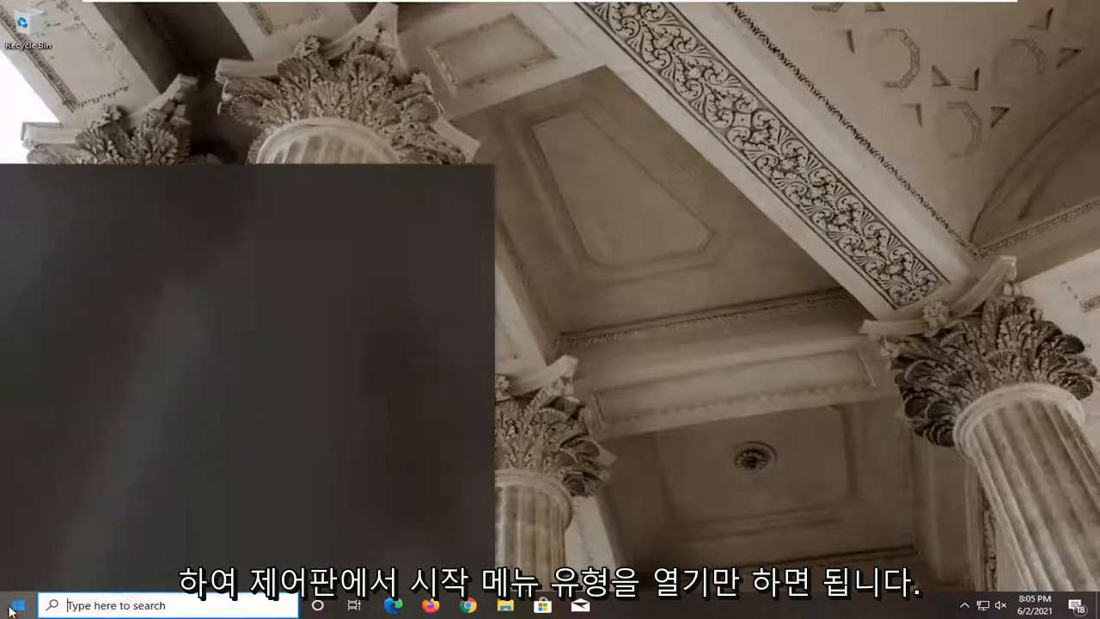
- Reach Programs and Features from a Start search and select the Epic Games Launcher entry
type("control Panel")
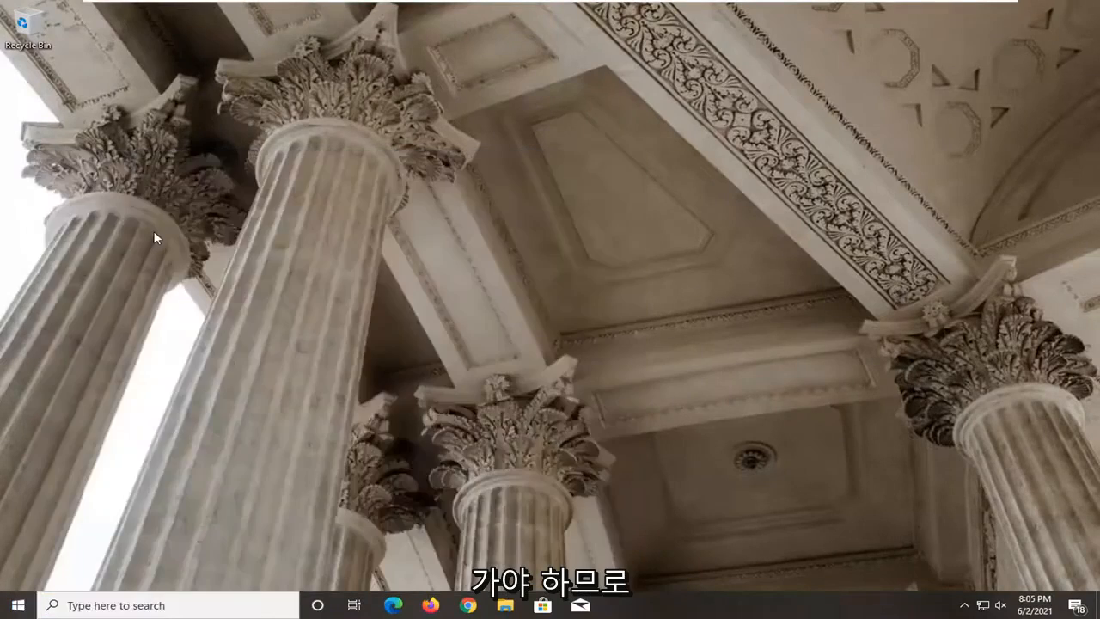
left_click(956, 134)
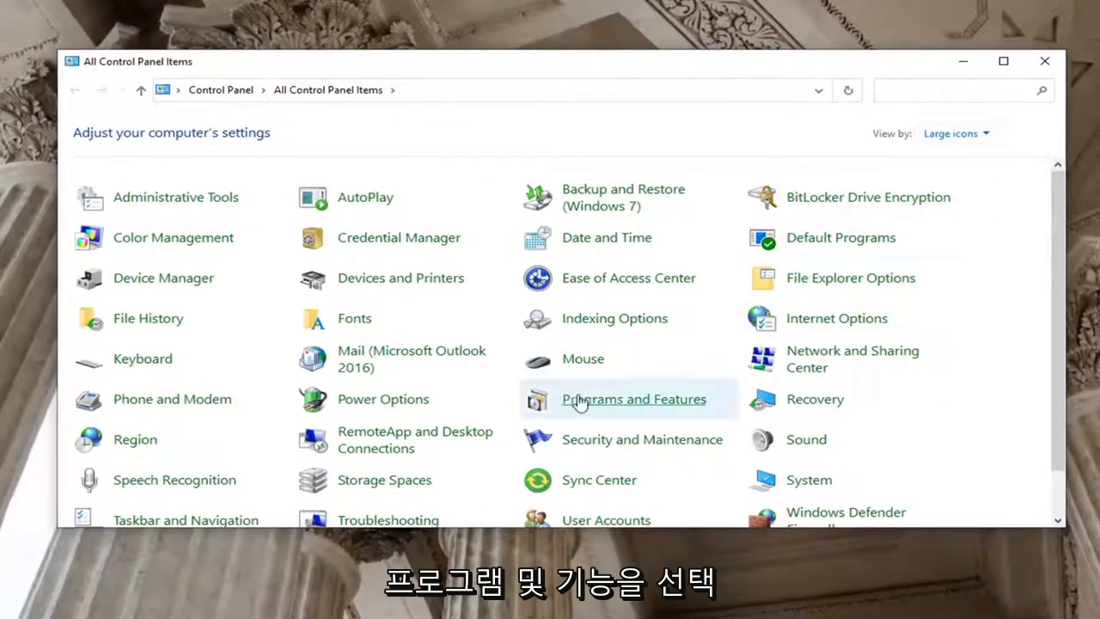
left_click(633, 399)
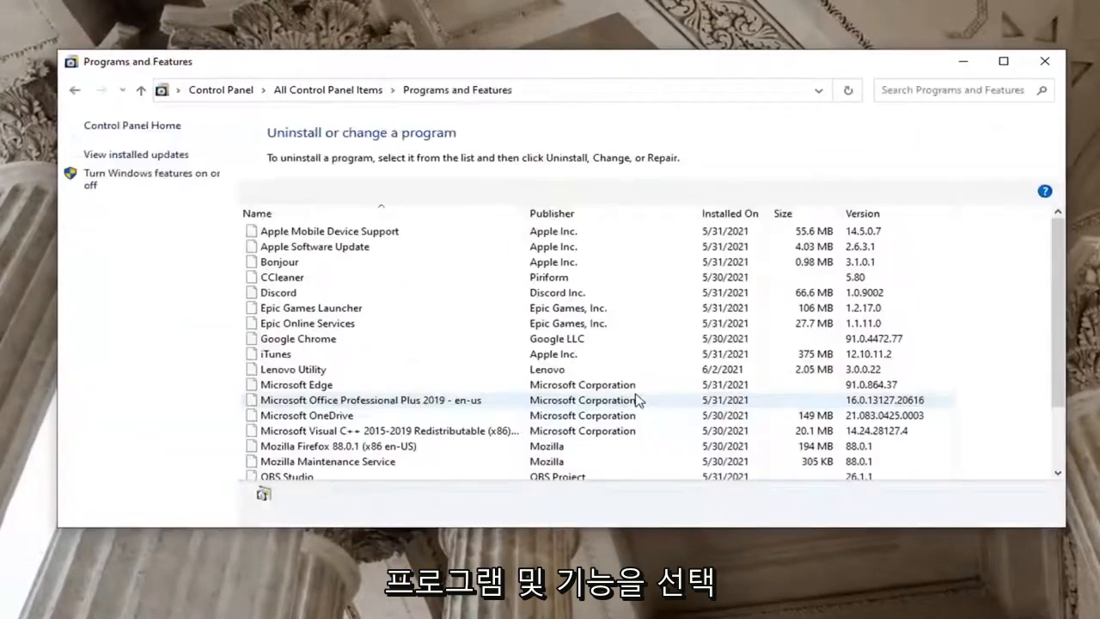
left_click(311, 307)
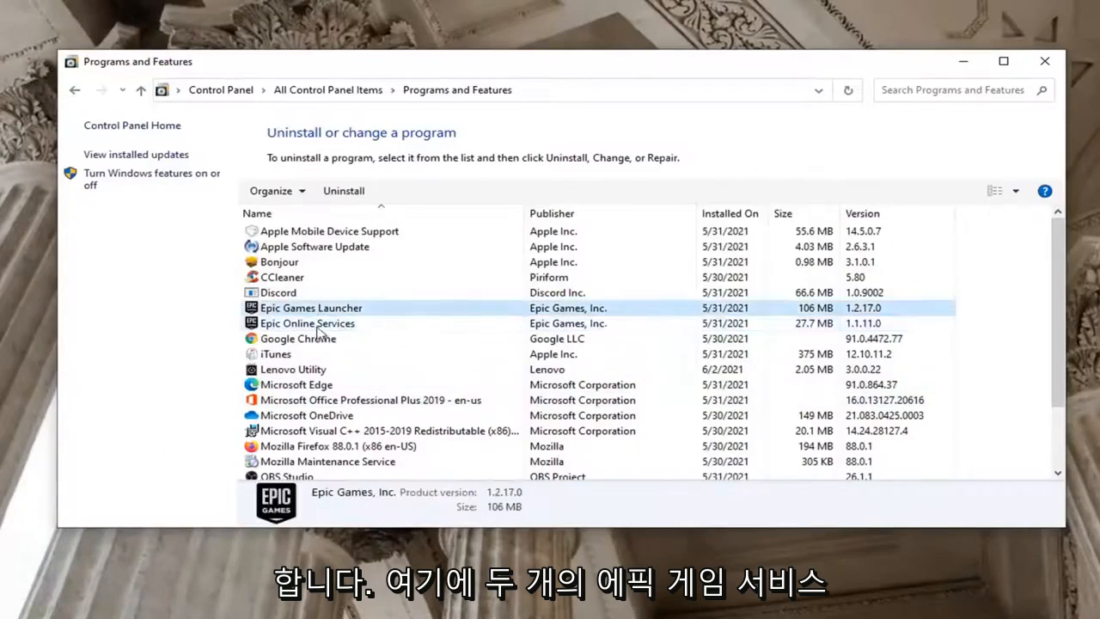
left_click(306, 323)
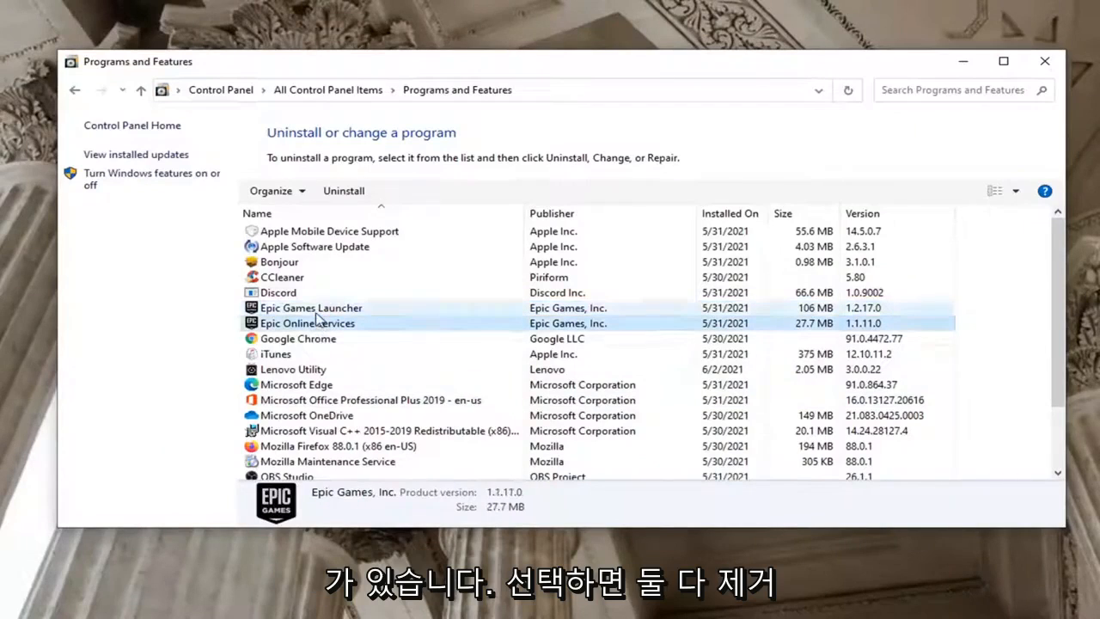
left_click(311, 307)
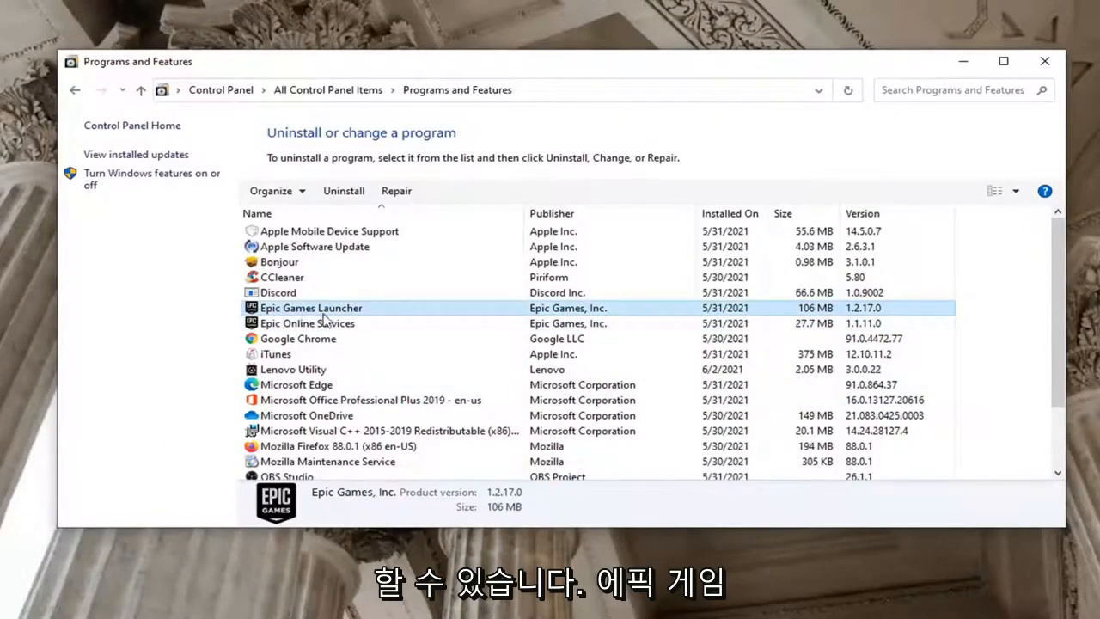
mouse_move(325, 313)
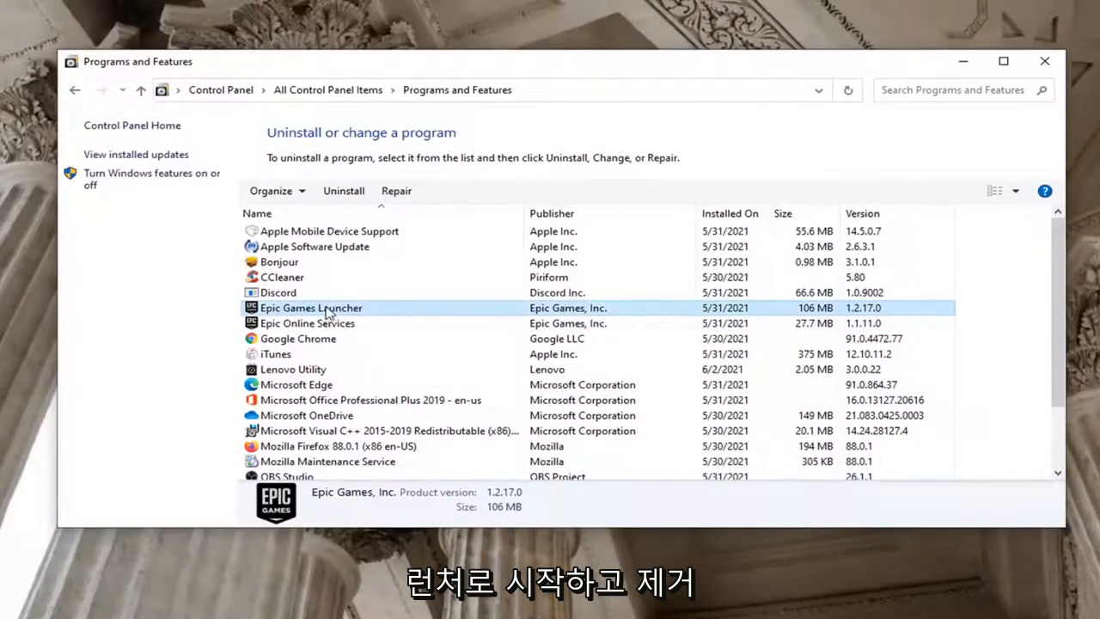
left_click(344, 189)
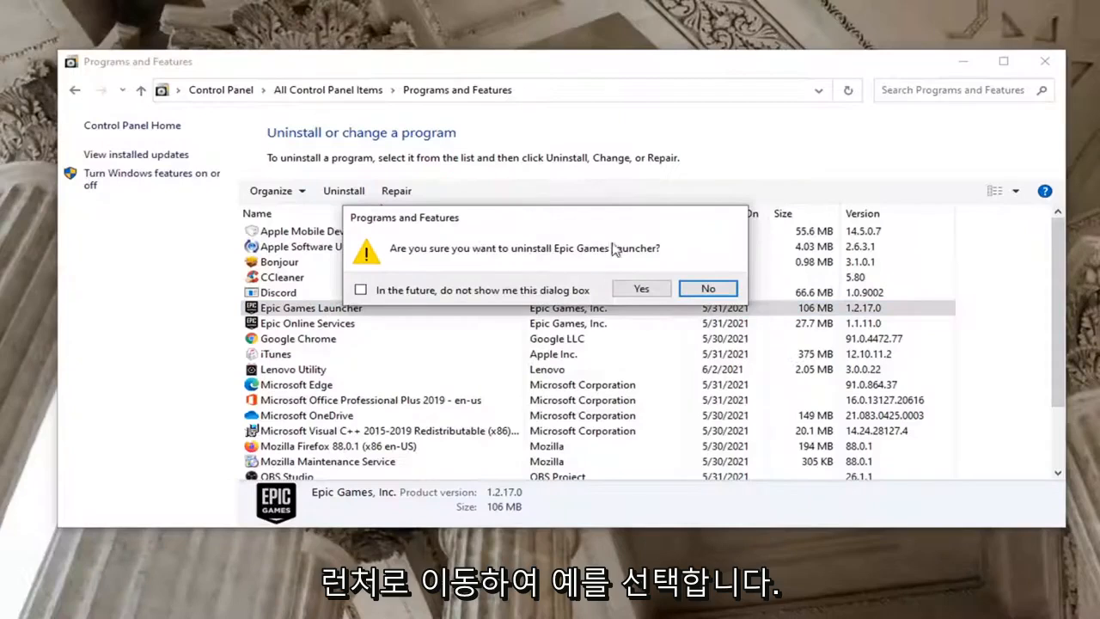
left_click(642, 289)
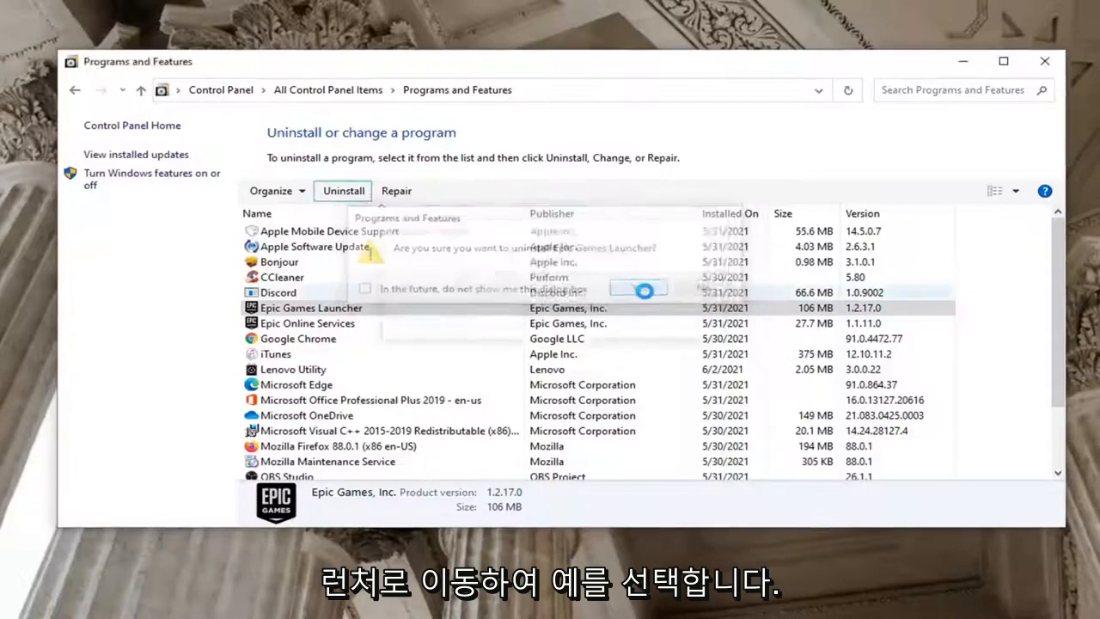
left_click(640, 289)
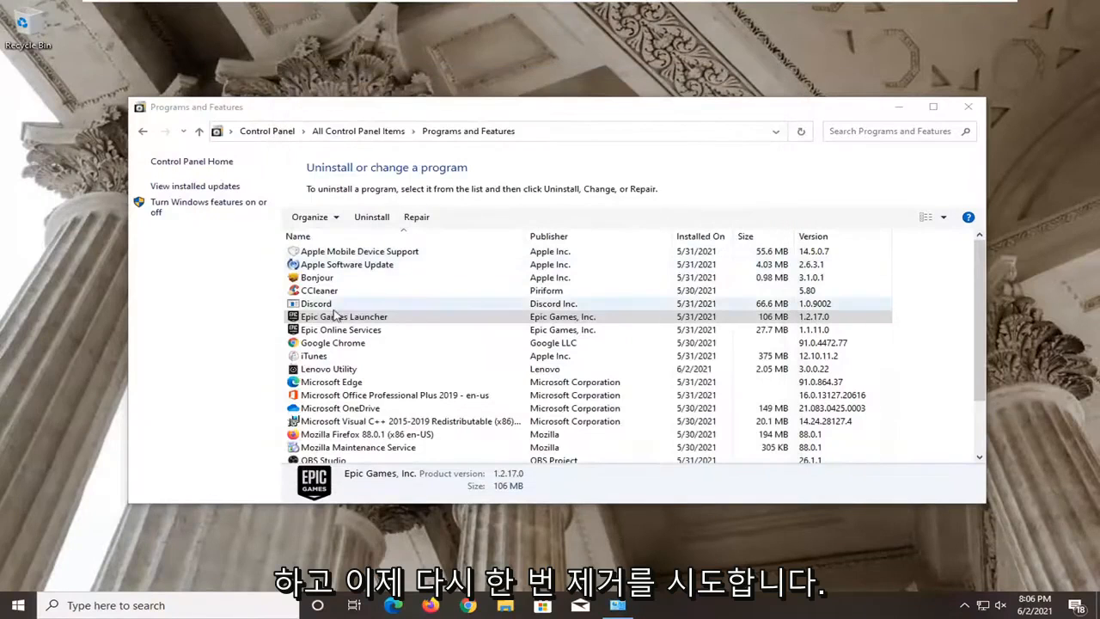
- Uninstall Epic Games Launcher again, confirming removal and approving the UAC prompt
left_click(372, 216)
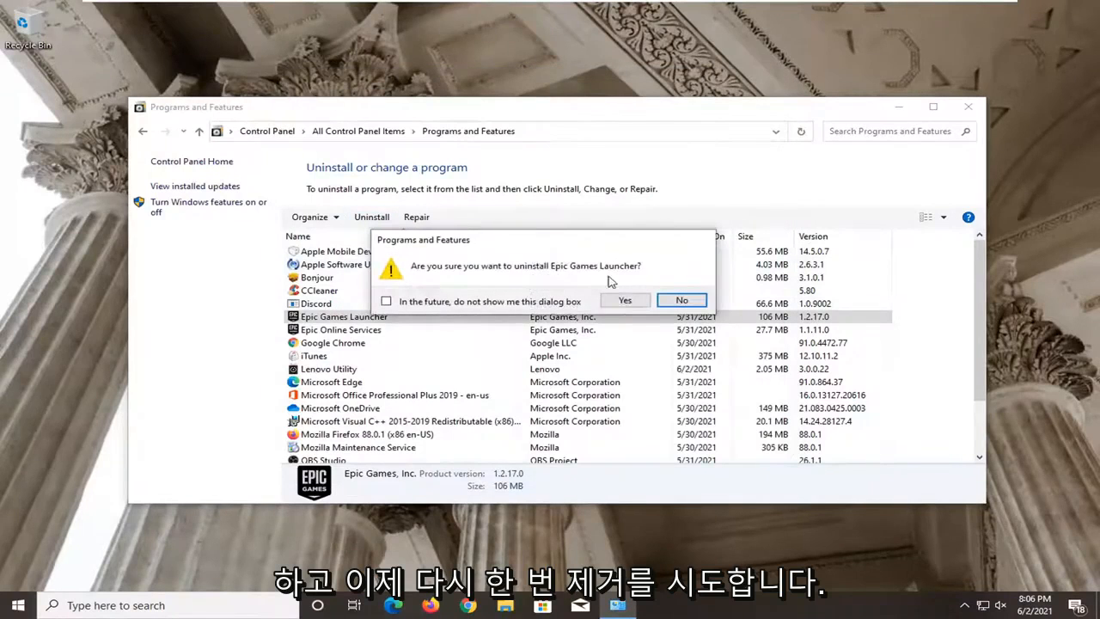
left_click(626, 299)
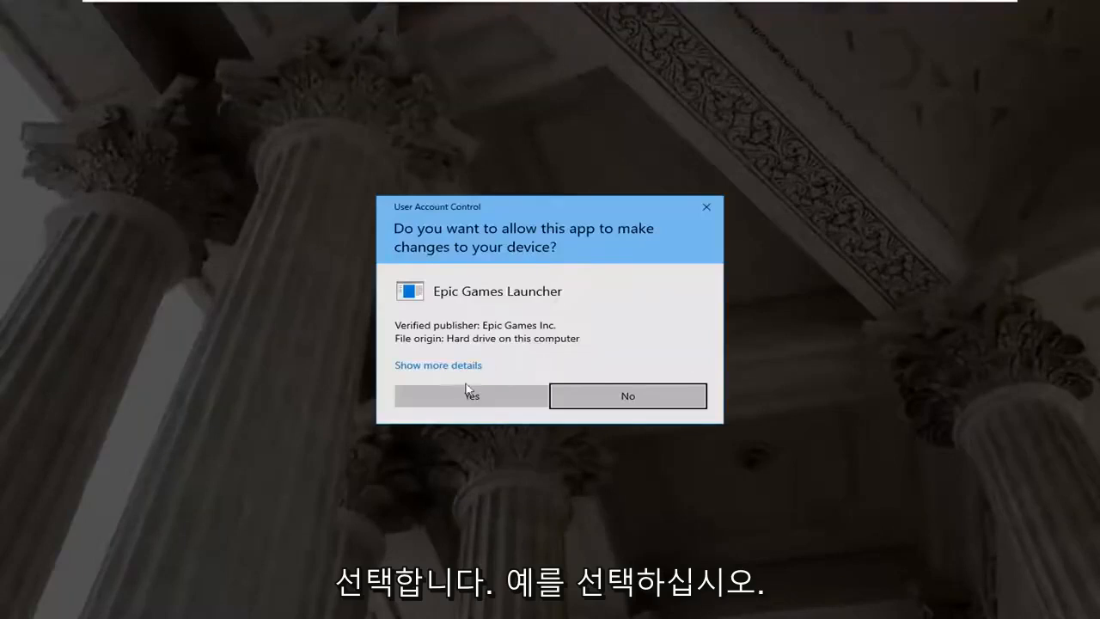
left_click(471, 396)
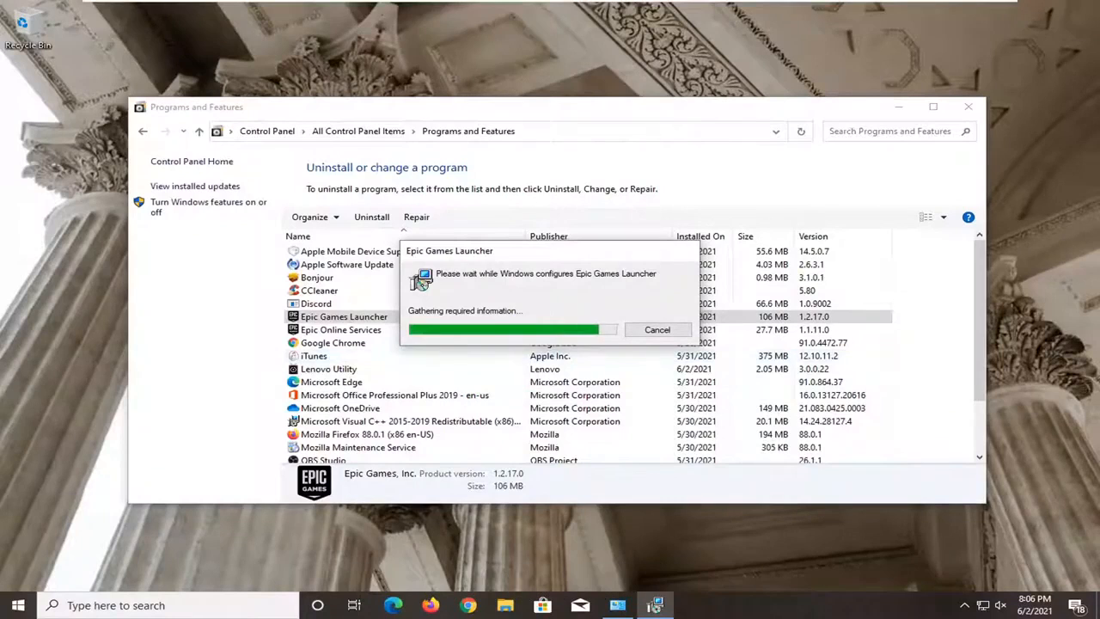
mouse_move(275, 284)
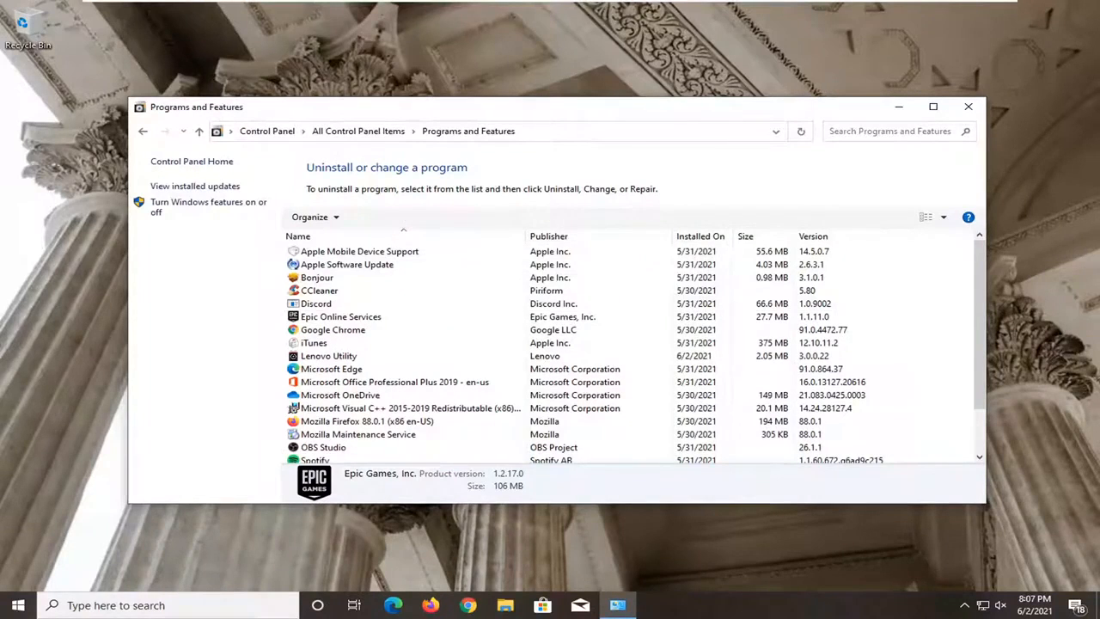
- Uninstall Epic Online Services, confirming removal and approving the UAC prompt
left_click(341, 316)
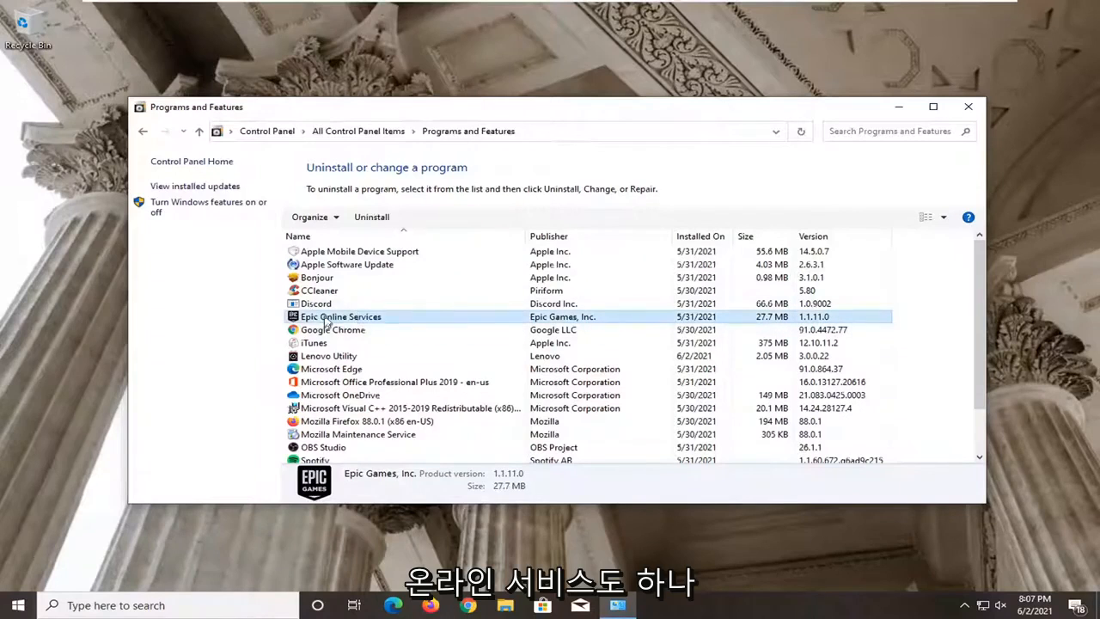
left_click(372, 216)
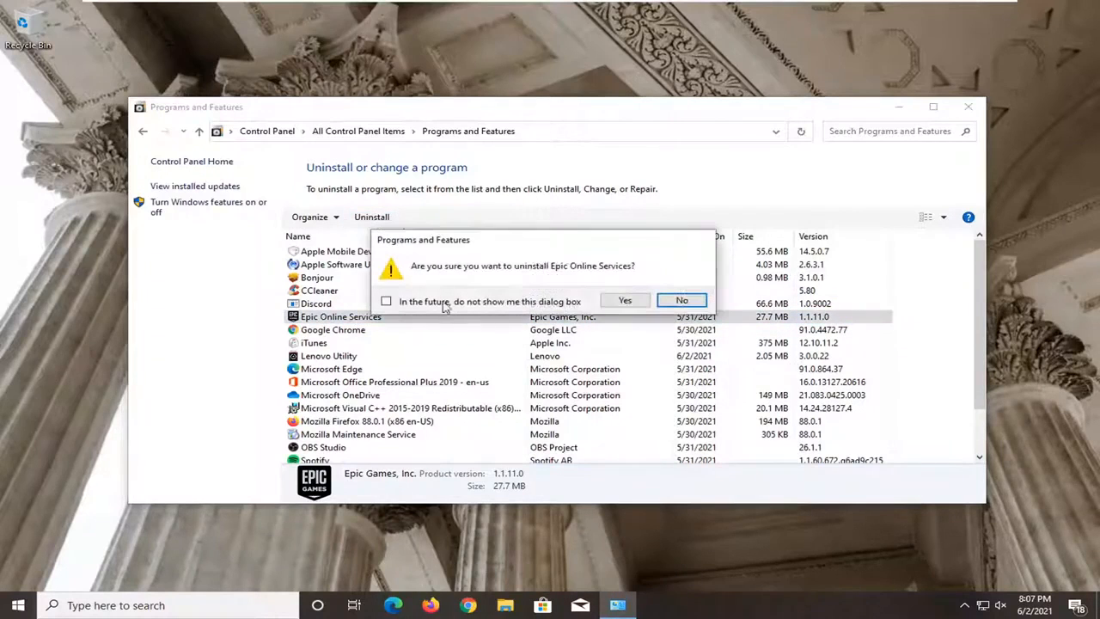
left_click(626, 300)
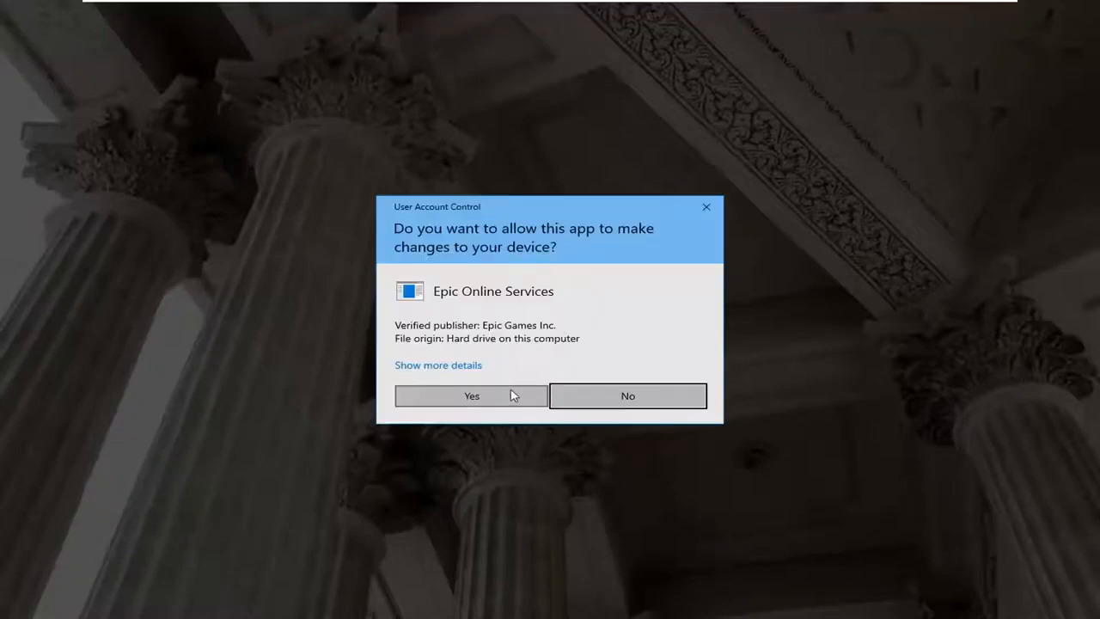
left_click(471, 396)
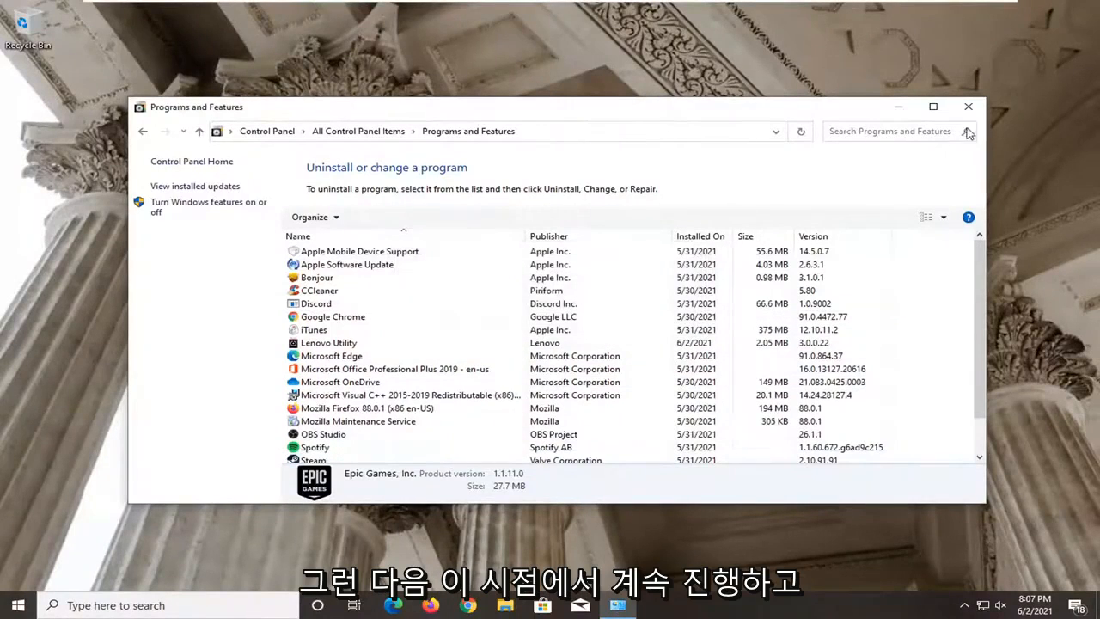
- Close Programs and Features and restart the PC from the Start menu
left_click(17, 605)
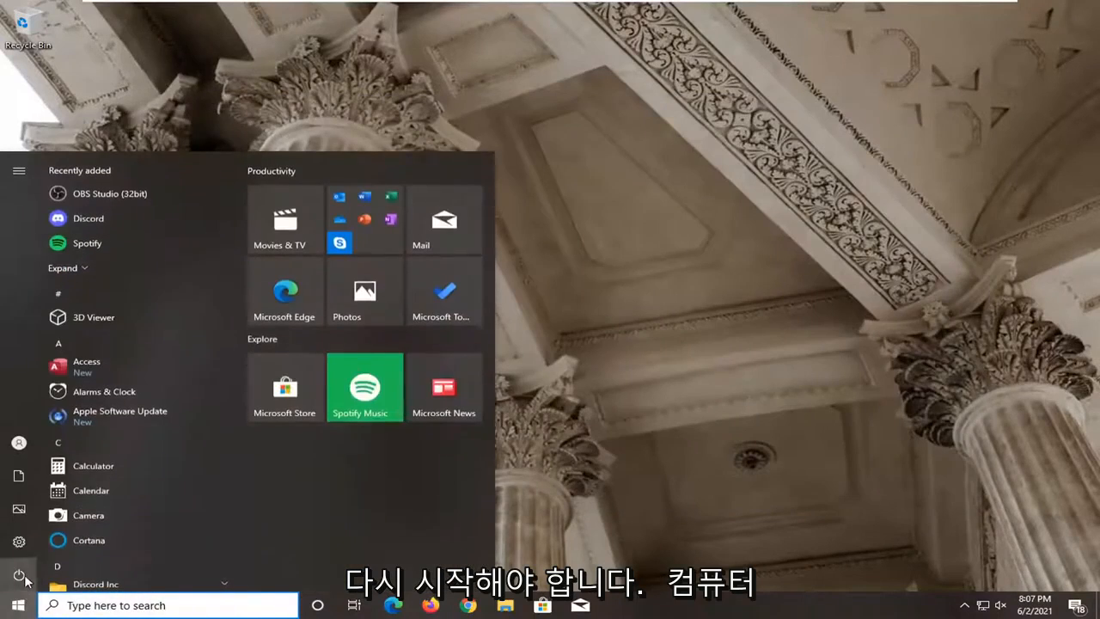
left_click(19, 576)
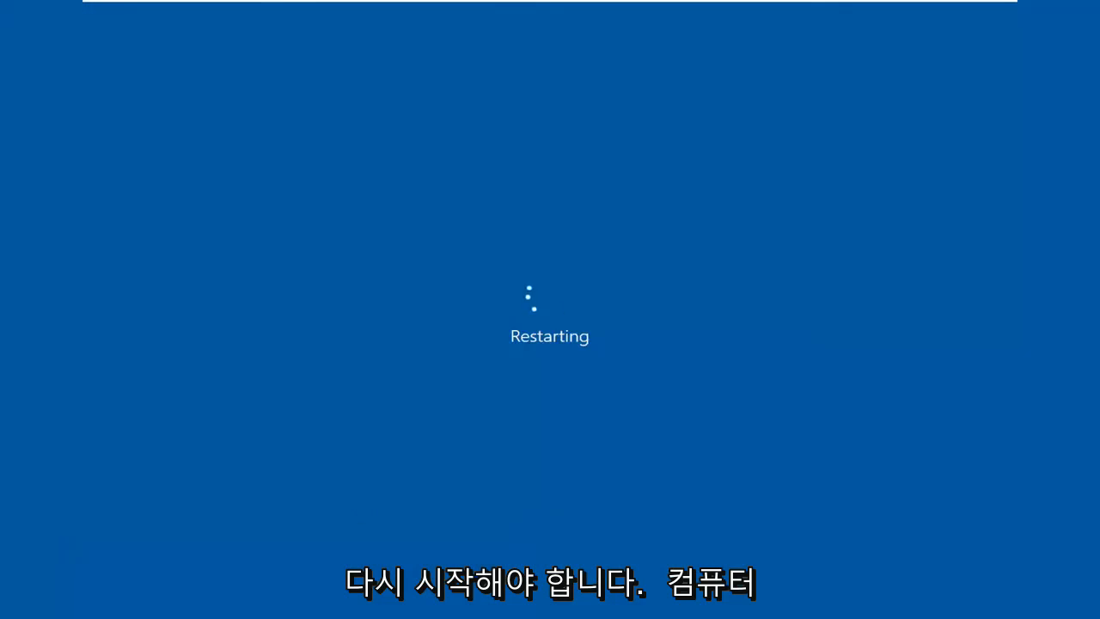